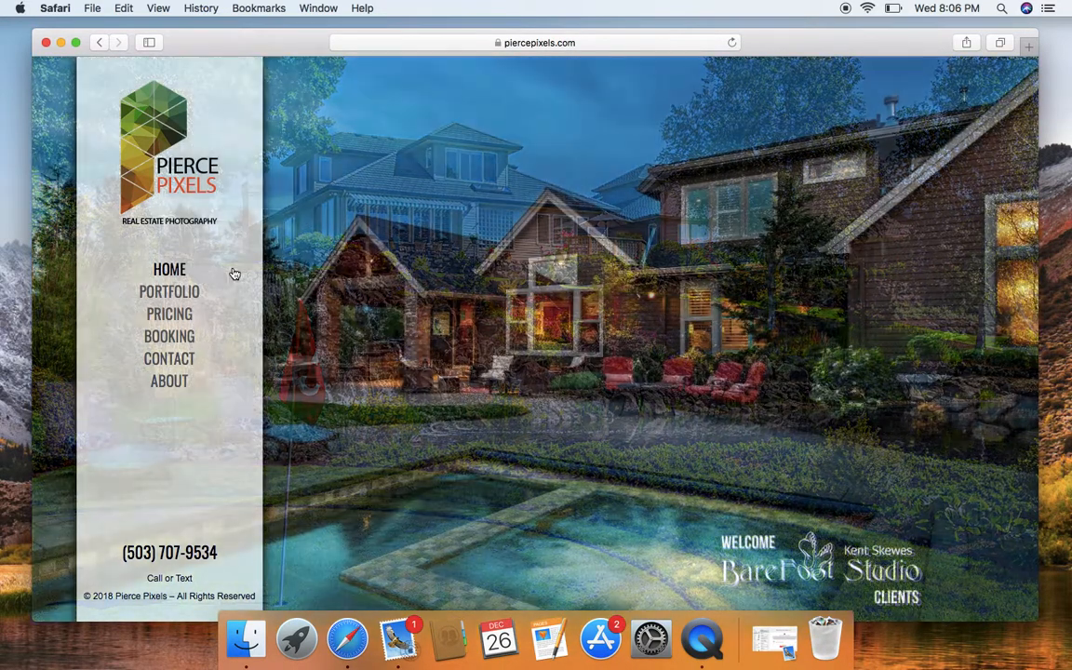
mouse_move(235, 230)
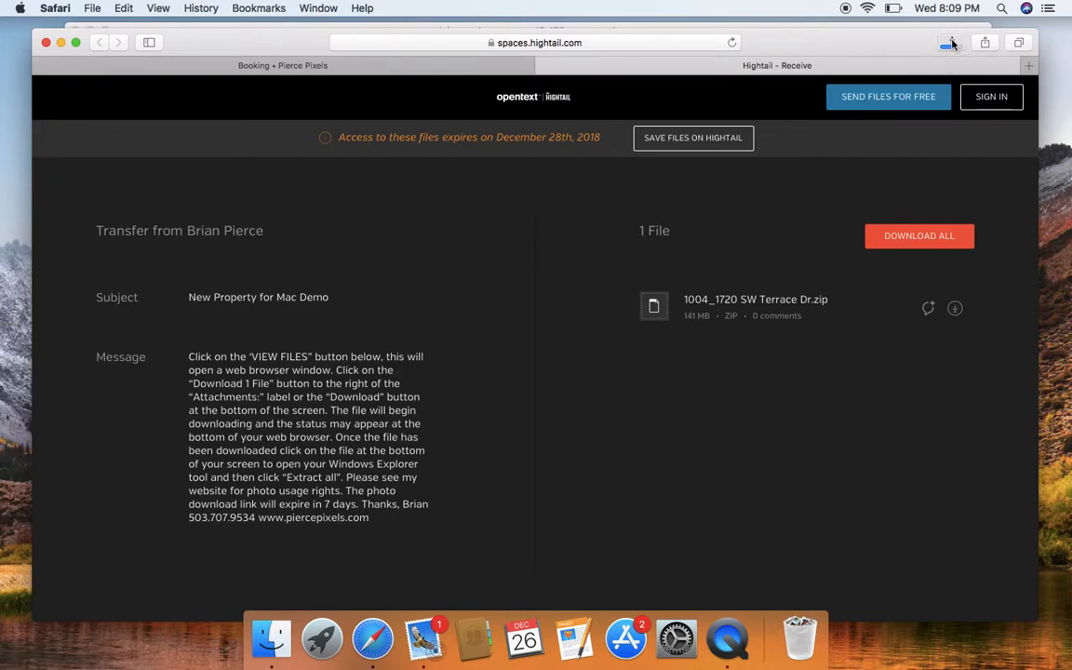
Step: Open the Downloads popover to show the finished 148 MB 1004_1720 SW Terrace Dr folder
click(951, 43)
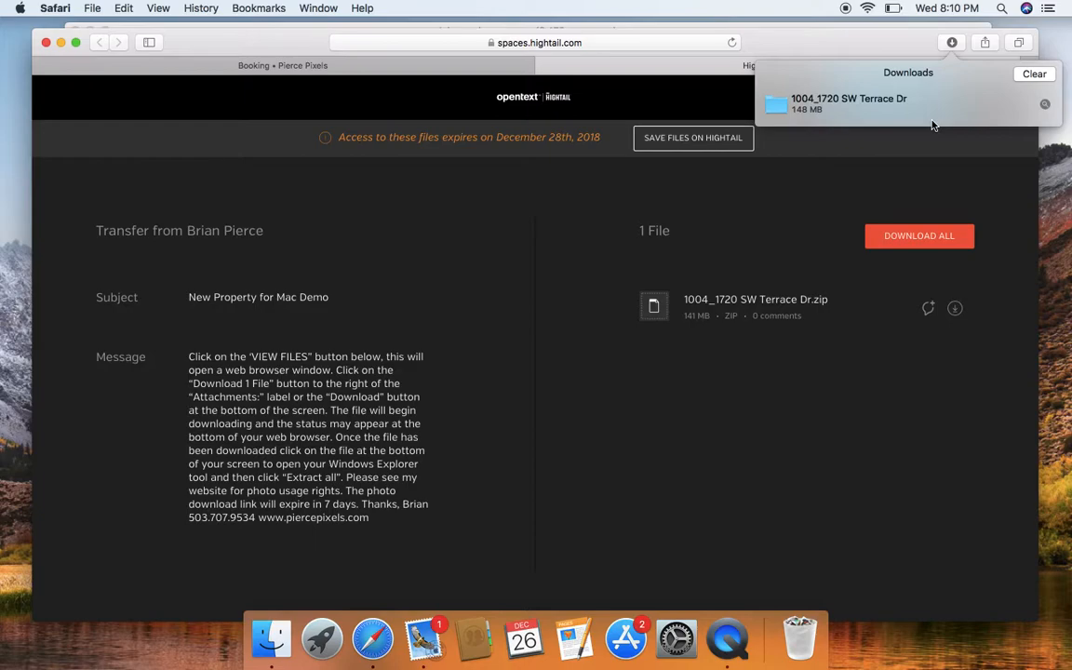